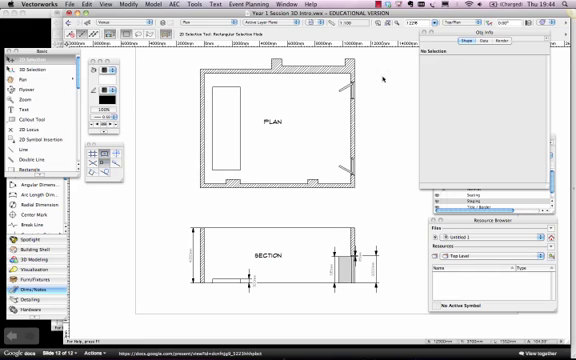
mouse_move(176, 184)
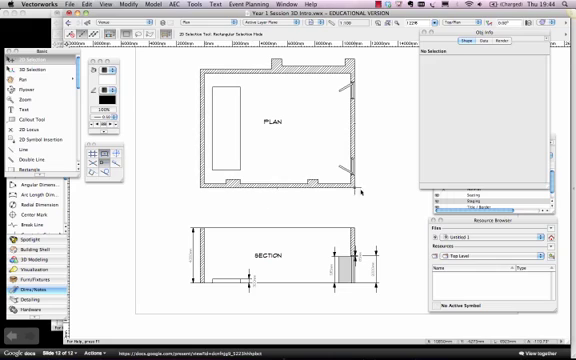
Draw a rectangle on the blank design layer and try a couple of standard views.
click(224, 124)
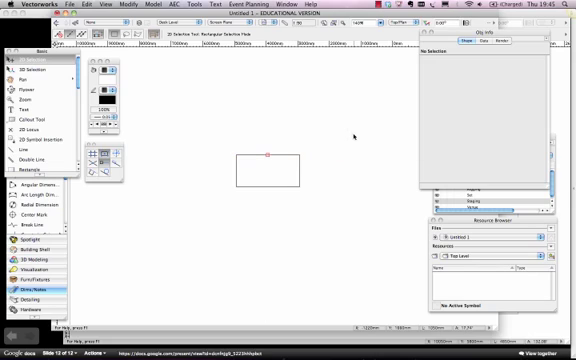
mouse_move(348, 136)
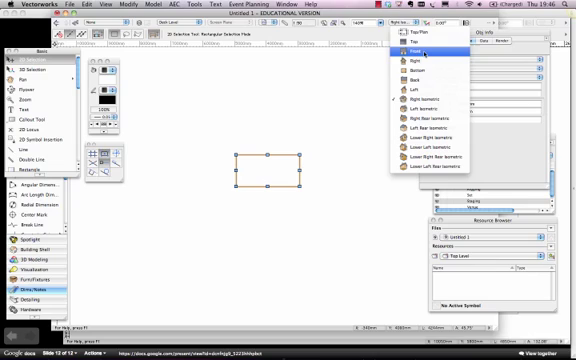
click(432, 54)
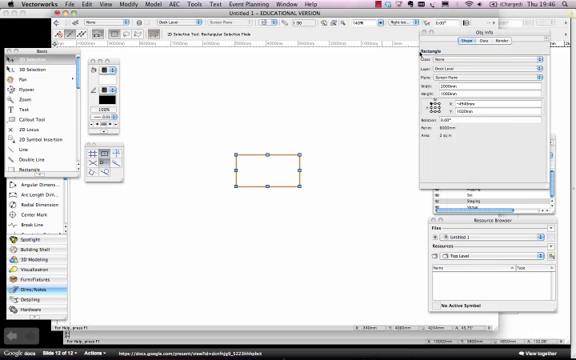
click(430, 24)
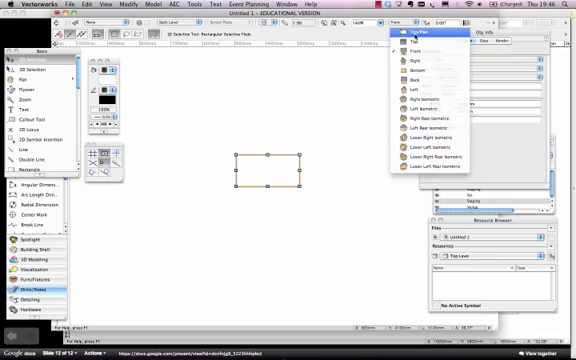
click(436, 38)
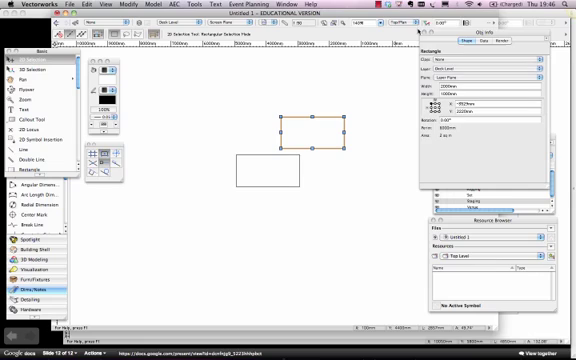
Switch the standard view to isometric so the rectangle shows as a tilted parallelogram.
click(404, 36)
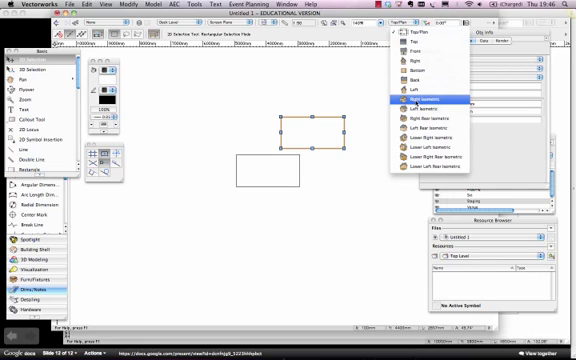
click(432, 98)
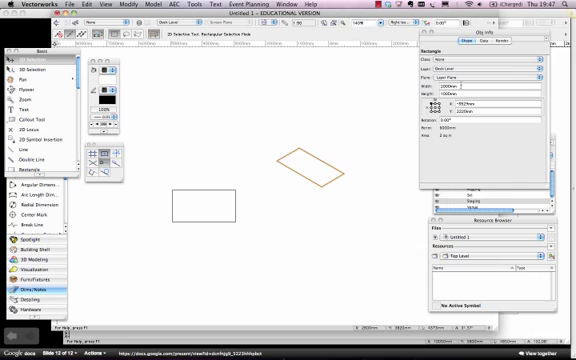
click(208, 204)
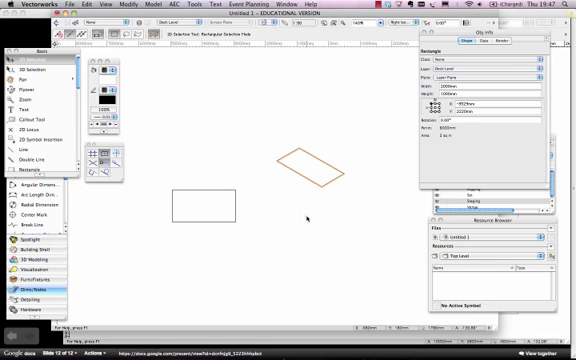
click(204, 204)
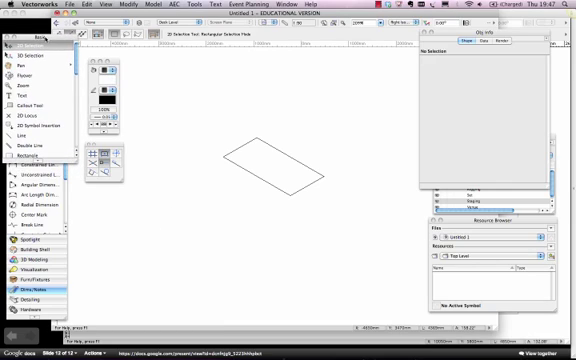
Extrude the selected rectangle into a 3D solid with Model > Extrude, then return to Top/Plan view.
click(284, 170)
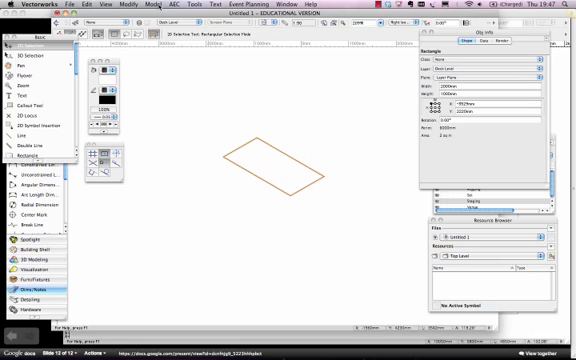
click(152, 8)
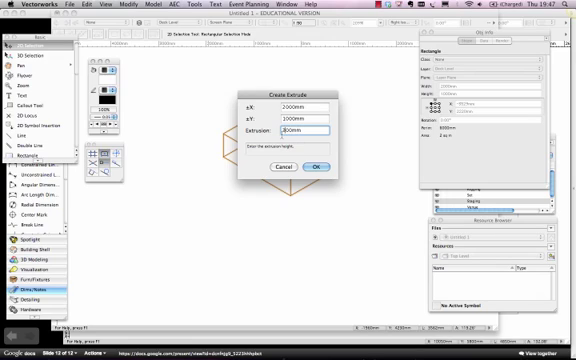
click(318, 166)
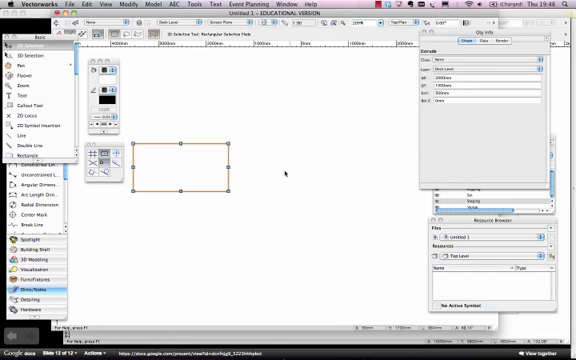
drag(184, 164, 250, 160)
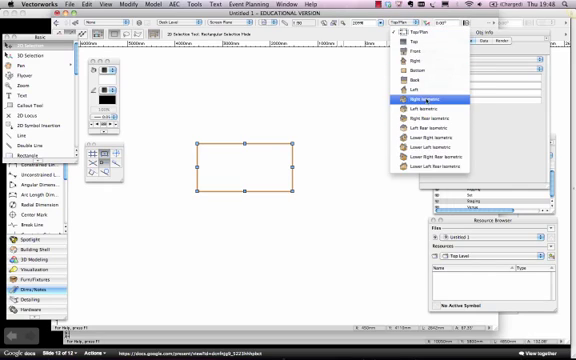
click(442, 100)
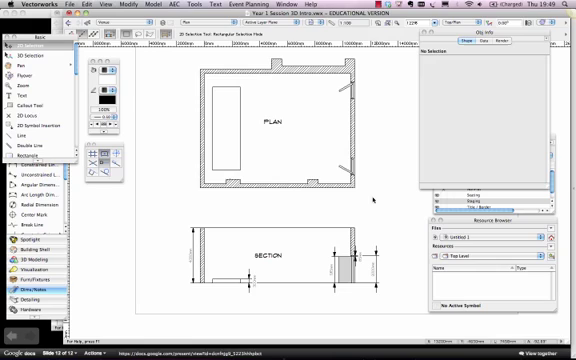
Return to the plan-and-section design layer and deselect the section outline.
click(284, 120)
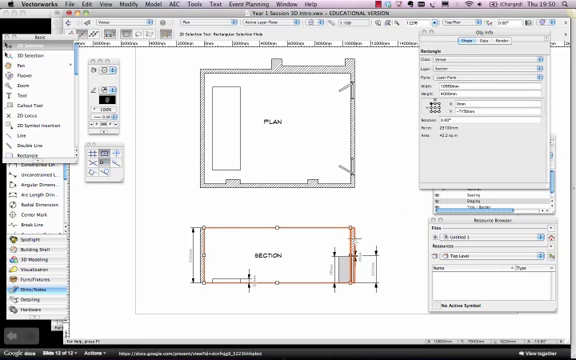
click(396, 160)
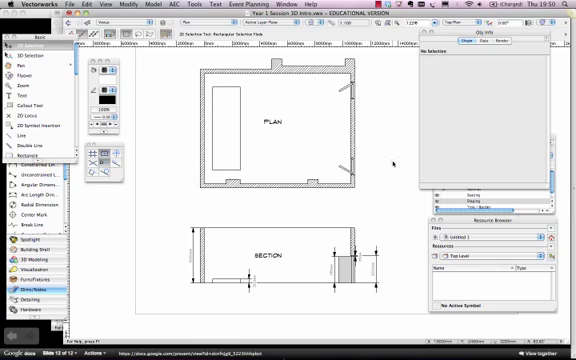
Zoom in on the venue floor plan and bring up the Standard Views list.
click(278, 130)
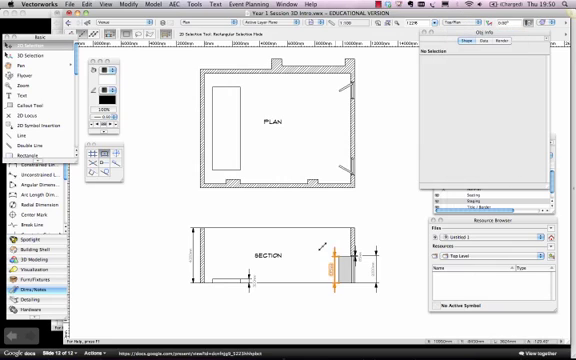
scroll(up, 3)
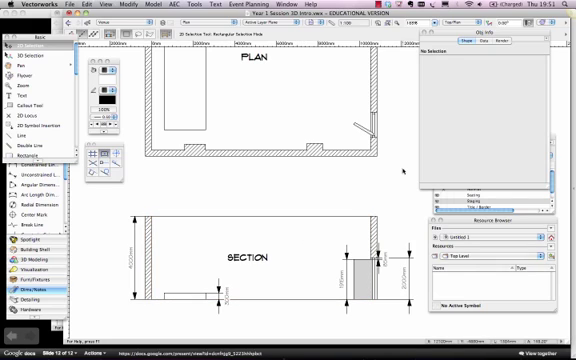
click(476, 36)
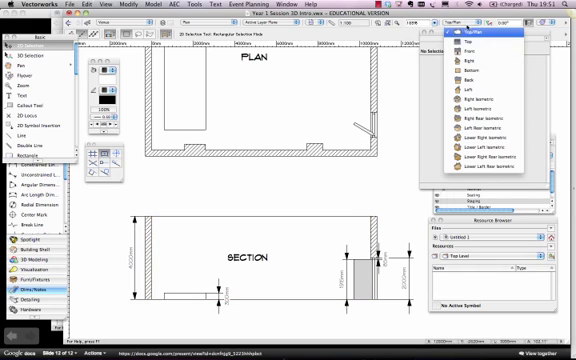
mouse_move(488, 100)
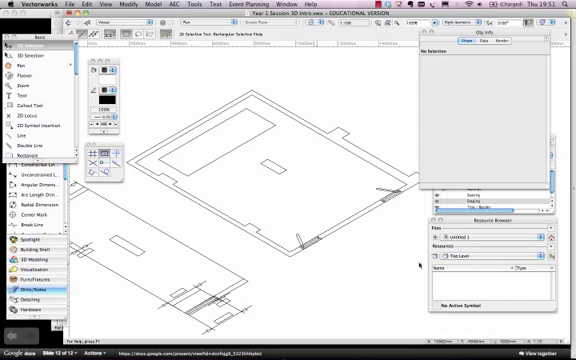
mouse_move(378, 156)
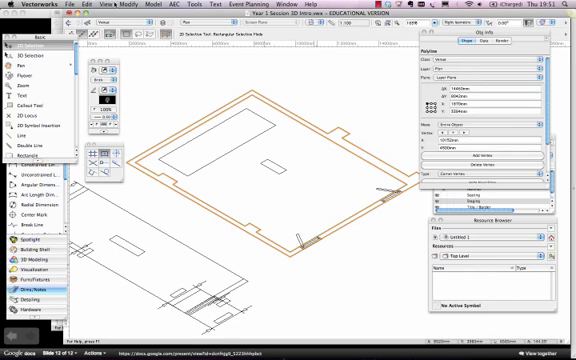
Extrude the selected venue wall outlines into 3D walls with Model > Extrude.
click(158, 6)
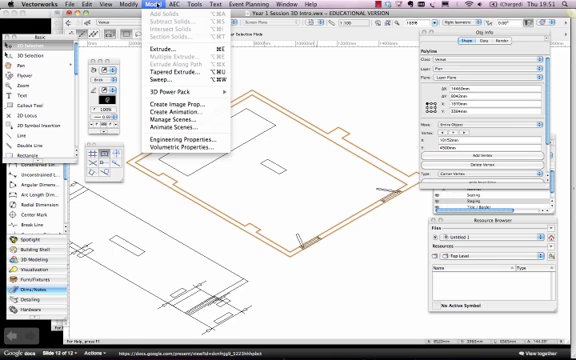
click(160, 56)
text(4)
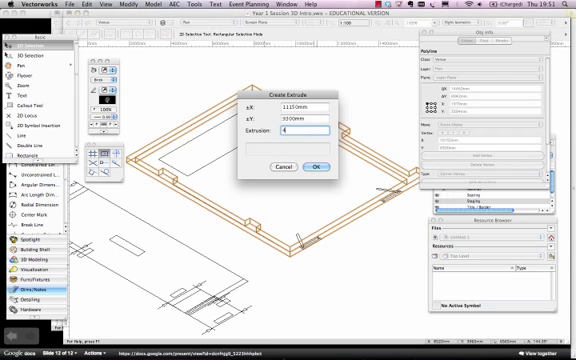
click(318, 164)
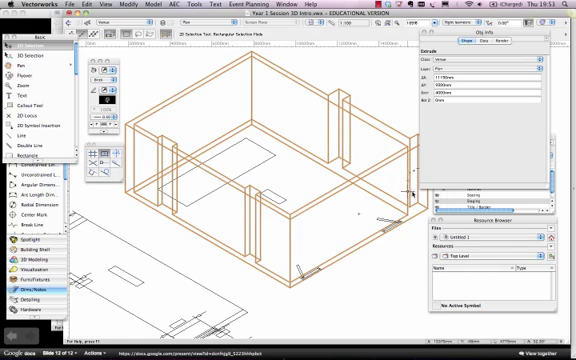
mouse_move(390, 130)
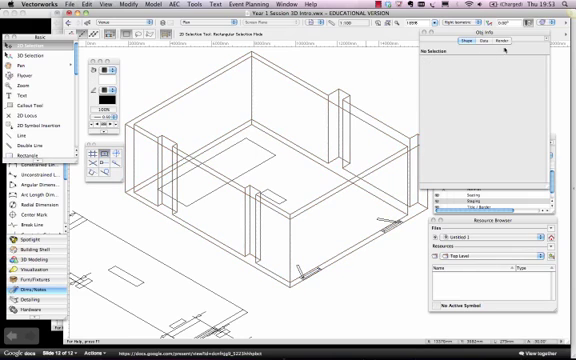
Switch to an isometric view to see the extruded venue walls in 3D.
click(516, 44)
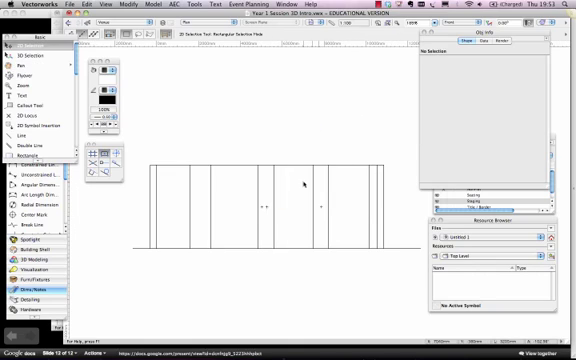
click(476, 40)
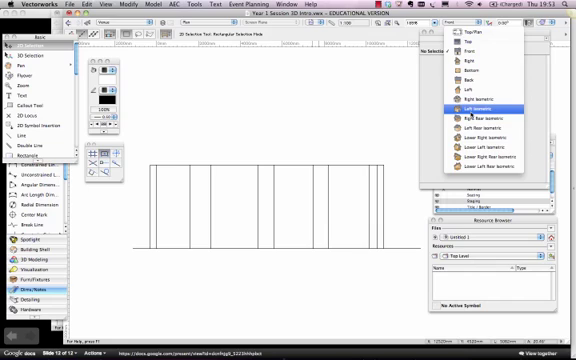
click(492, 104)
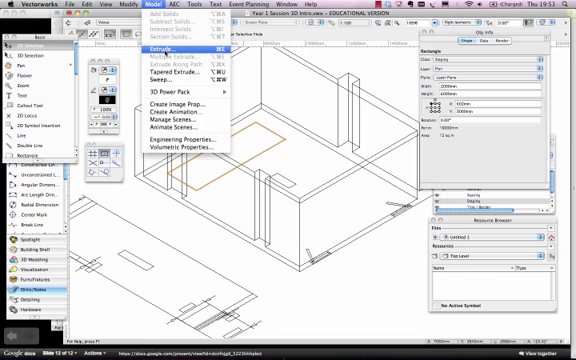
Draw a rectangle across the base of a wall as the doorway footprint.
click(164, 44)
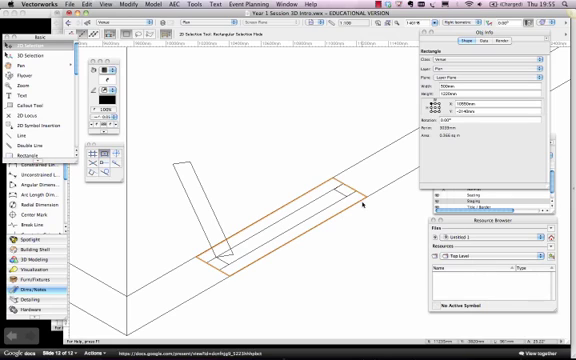
Extrude the doorway rectangle into a tall block and select it together with the wall.
click(156, 10)
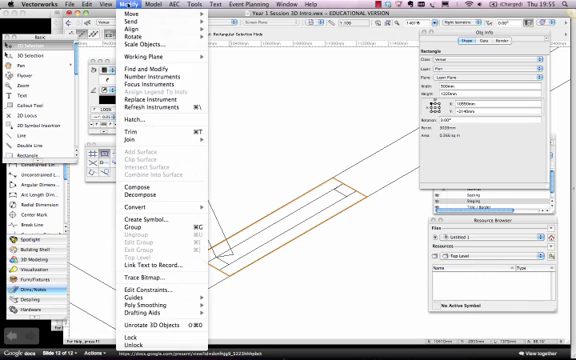
click(156, 4)
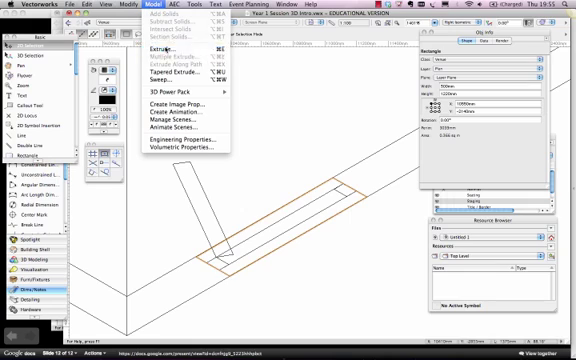
click(160, 46)
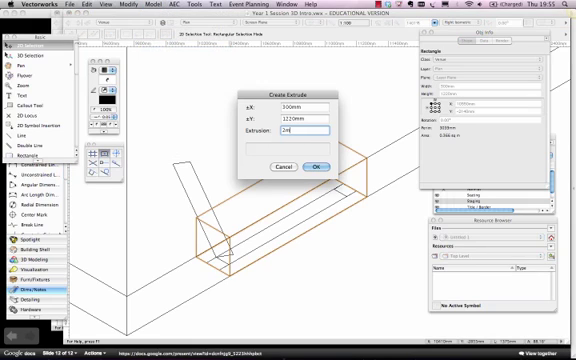
click(316, 166)
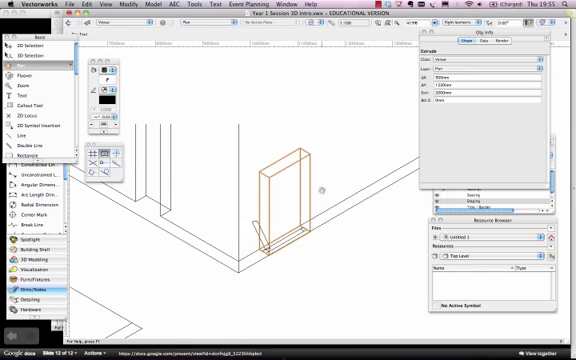
click(30, 48)
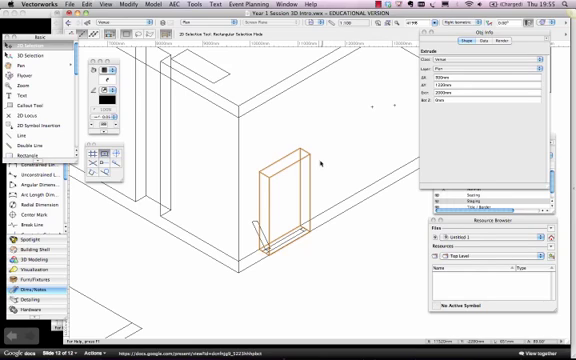
mouse_move(236, 156)
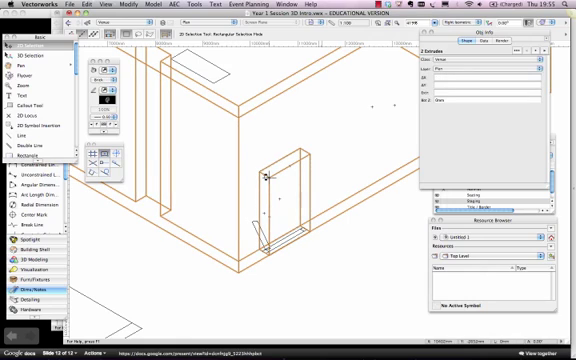
Subtract the doorway block from the wall with Subtract Solids to cut the opening.
click(156, 8)
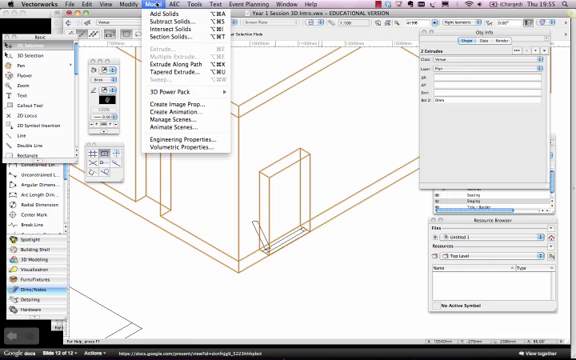
mouse_move(180, 22)
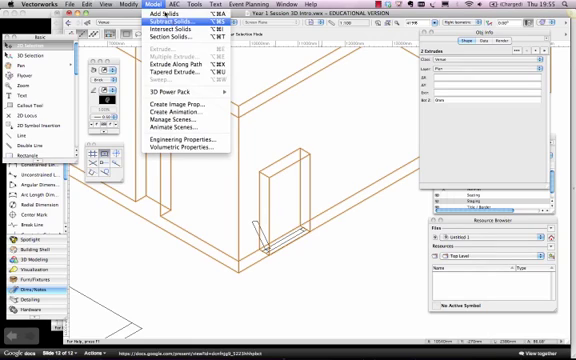
mouse_move(168, 20)
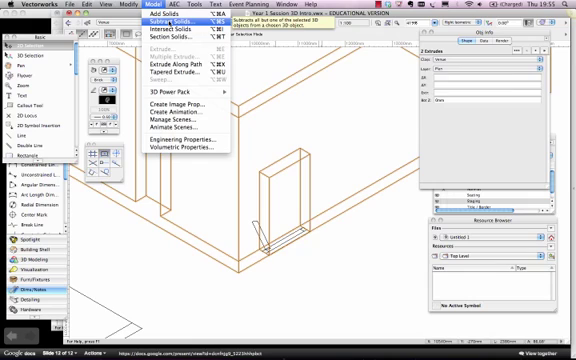
click(174, 22)
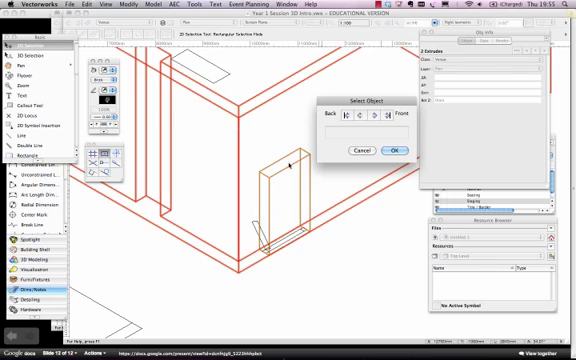
click(396, 150)
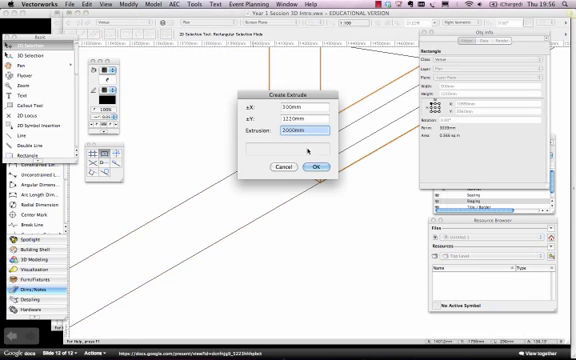
Extrude the next doorway outline into a tall block against the other wall.
click(318, 166)
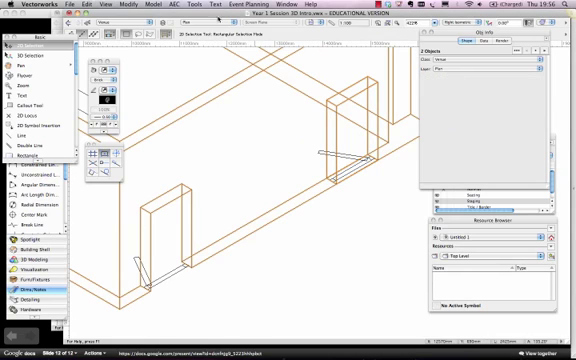
click(138, 8)
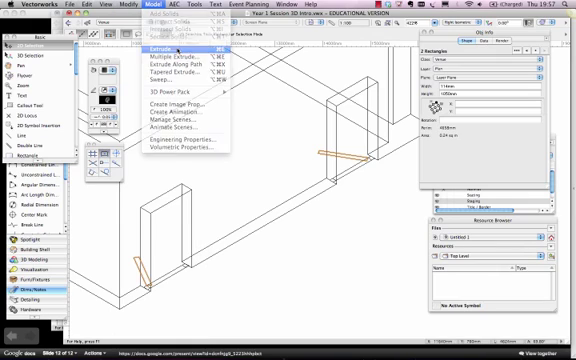
Extrude the jamb rectangles into upright posts, then extrude the header rectangle with an edited height.
click(160, 48)
text(1010)
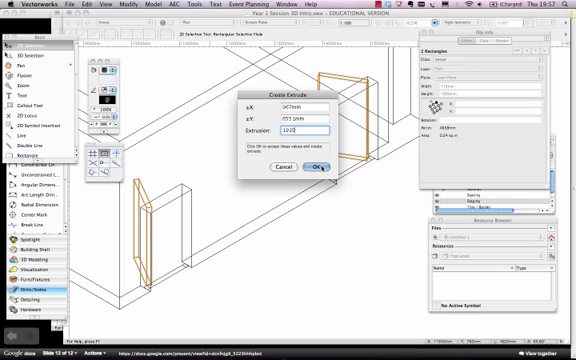
click(318, 166)
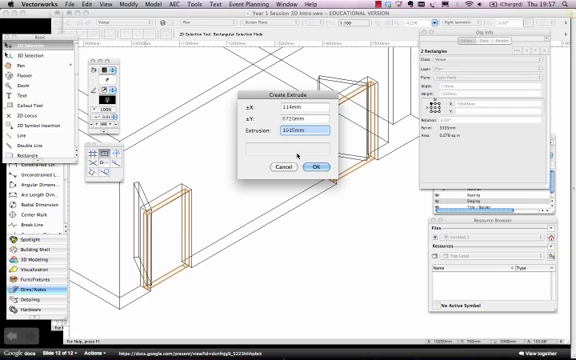
triple_click(290, 132)
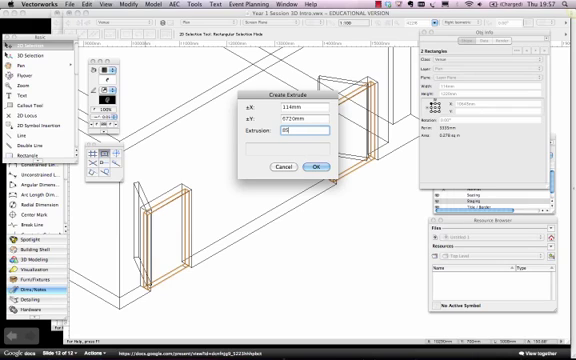
click(316, 164)
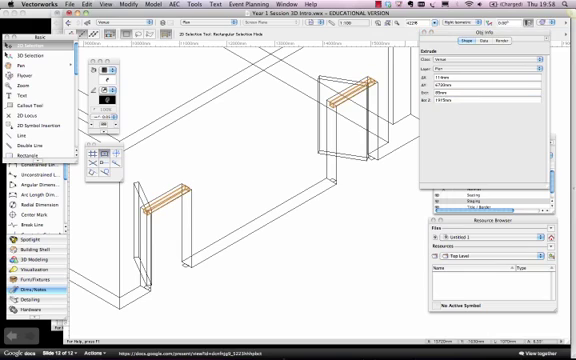
mouse_move(306, 200)
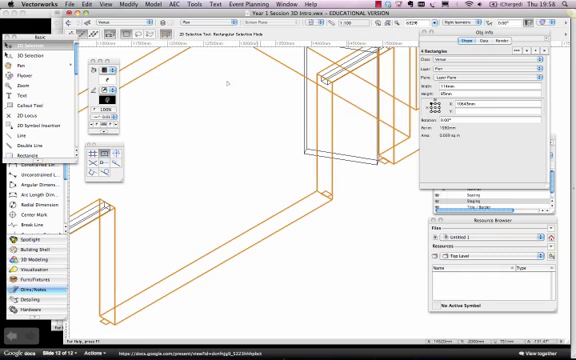
Extrude the remaining frame rectangles so both doorways have full jambs and headers.
click(136, 6)
text(2000-85)
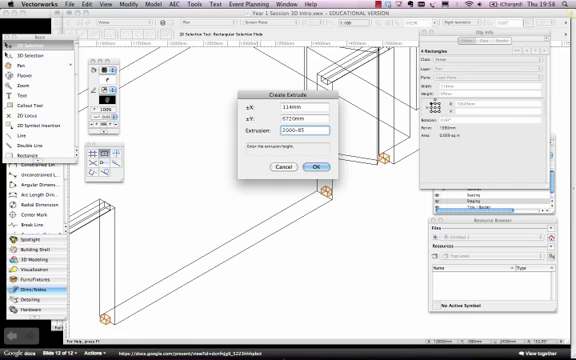
click(318, 166)
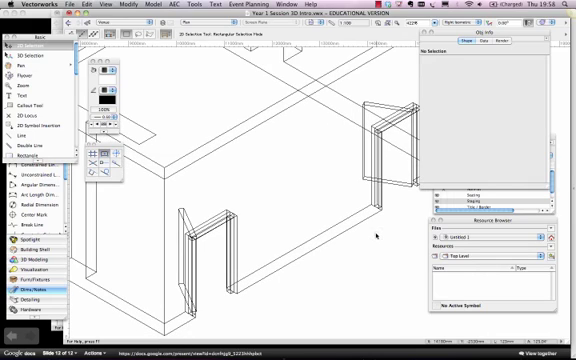
mouse_move(300, 276)
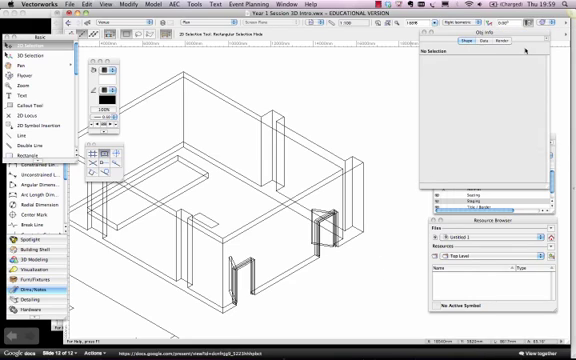
Switch the render mode to OpenGL for shaded solid walls.
click(510, 48)
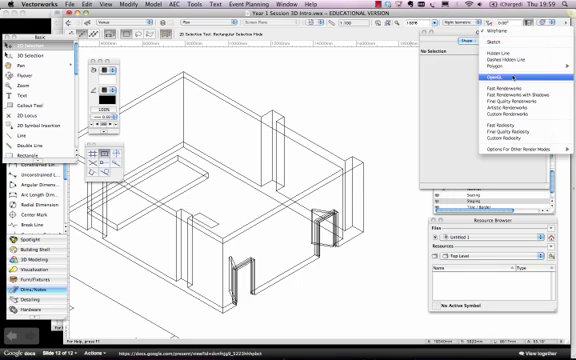
click(484, 74)
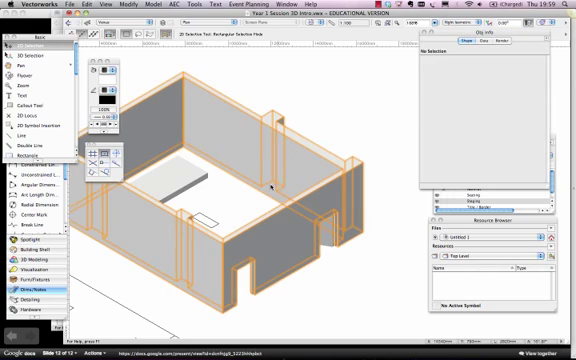